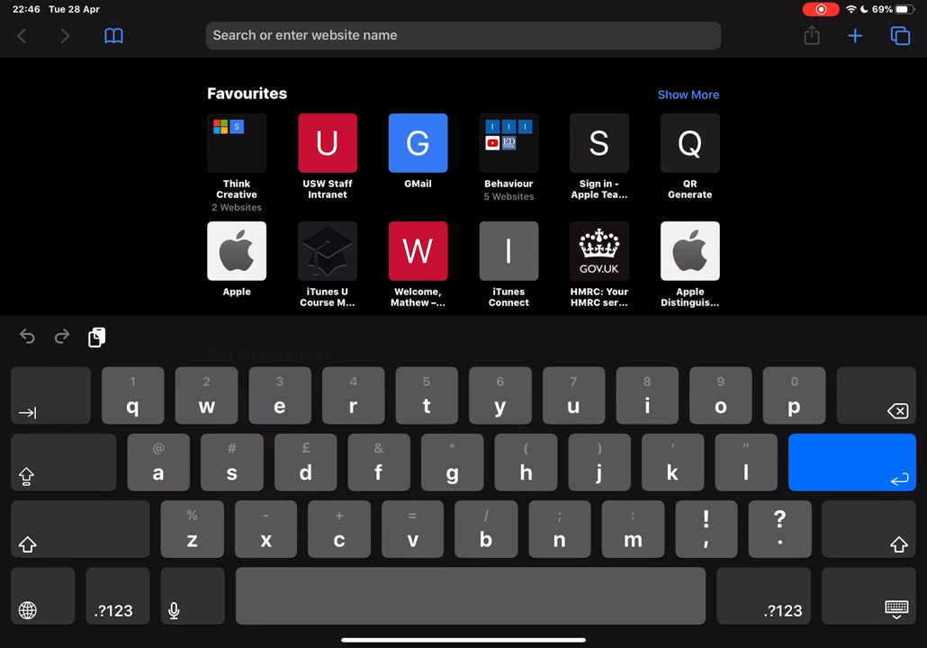
# Search Google for 'apple teacher learning centre' from the Safari address bar
pyautogui.write('apple teacher learning cen')
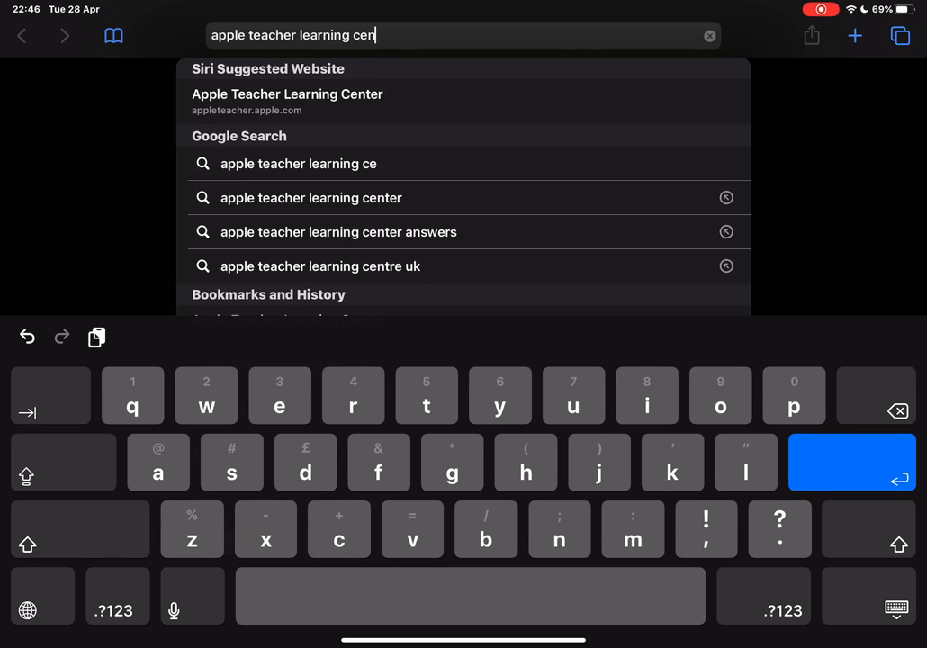
pyautogui.write('tre')
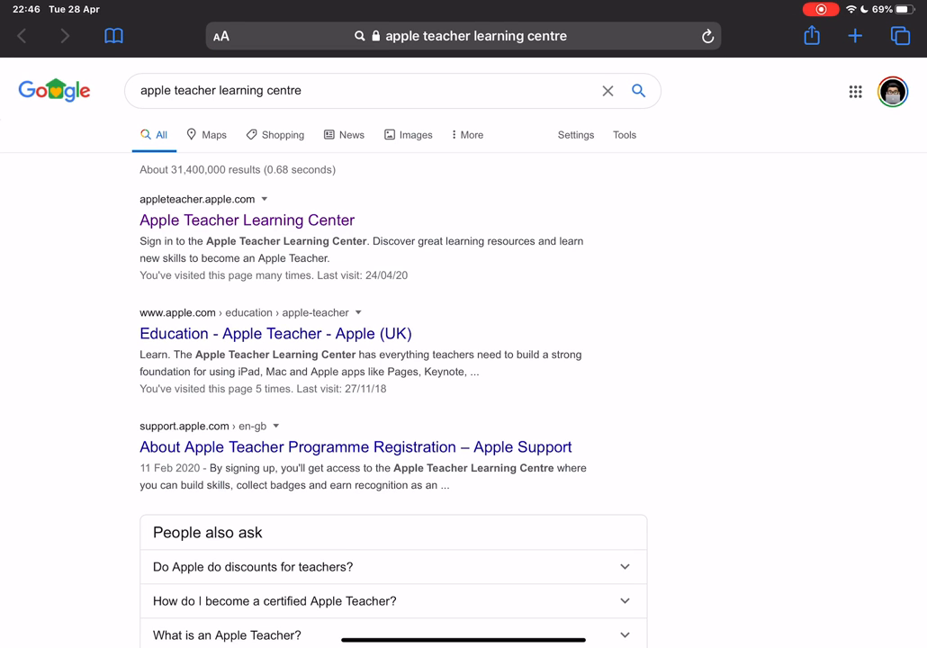
# Follow the Learning Center search result and choose the Learn Skills for iPad tile
pyautogui.click(246, 219)
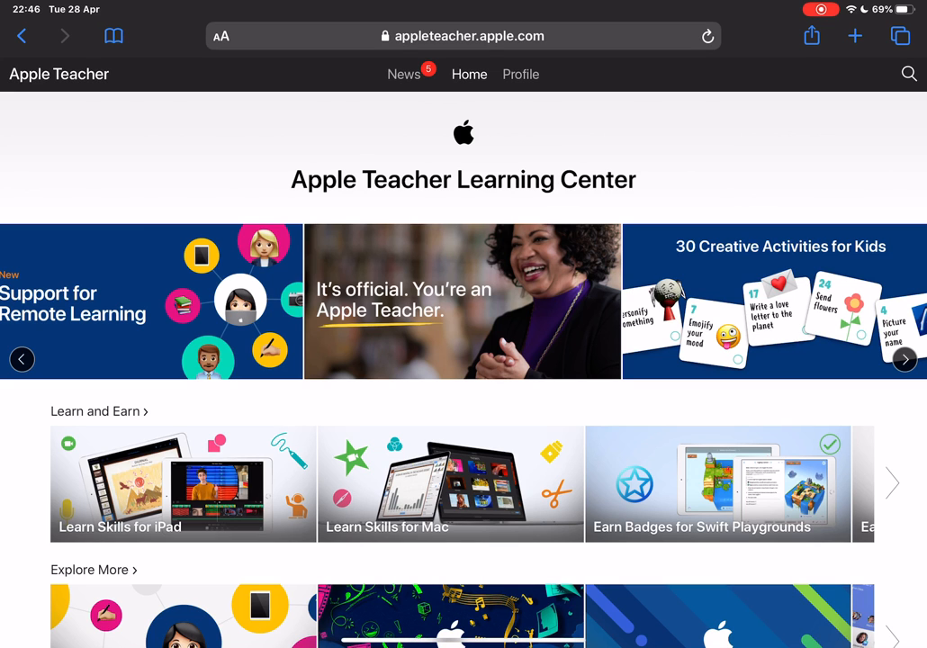
pyautogui.click(905, 359)
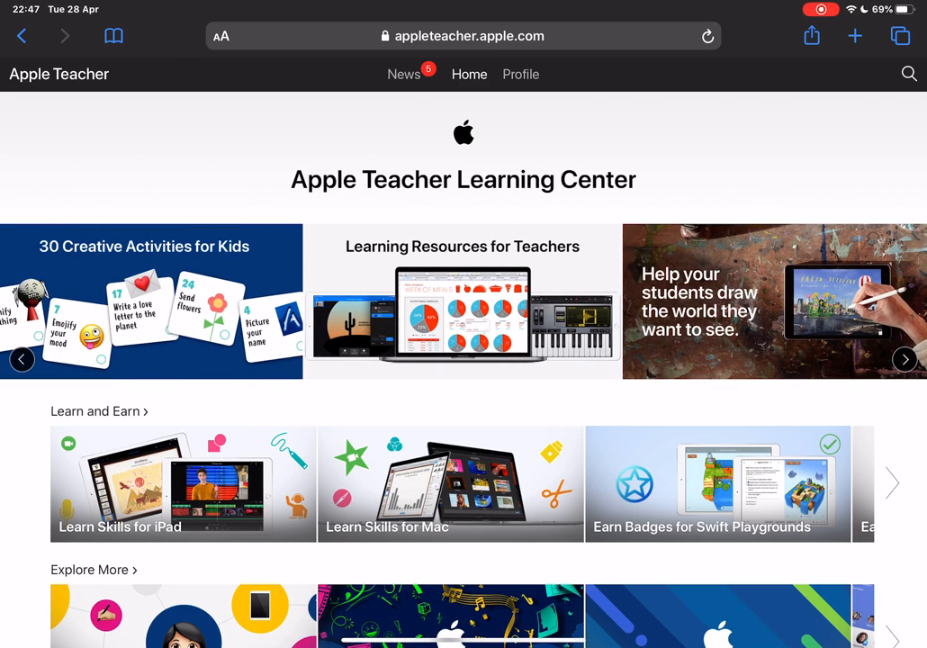
pyautogui.scroll(-3)
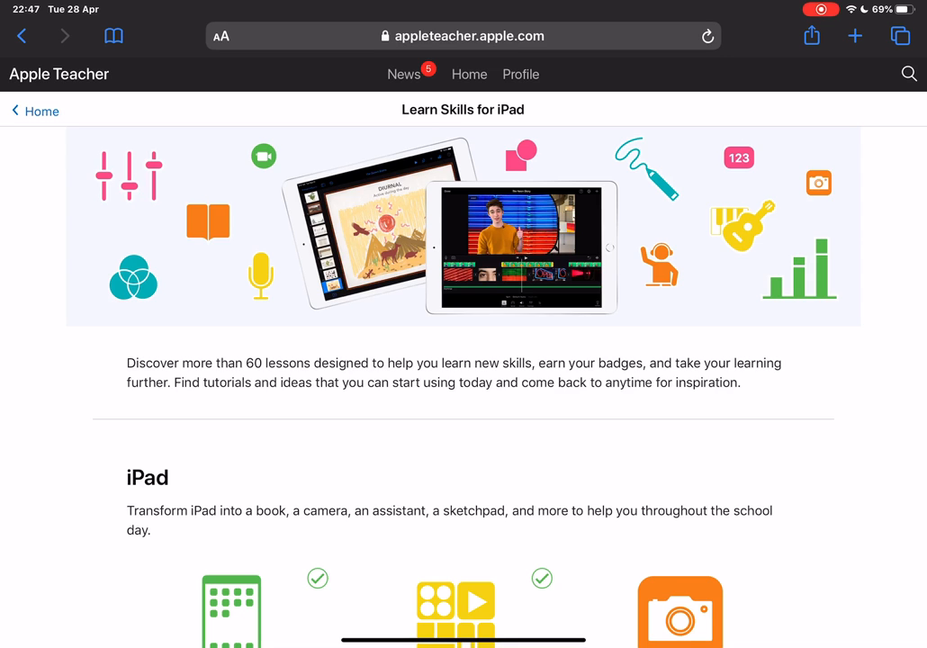
pyautogui.scroll(-3)
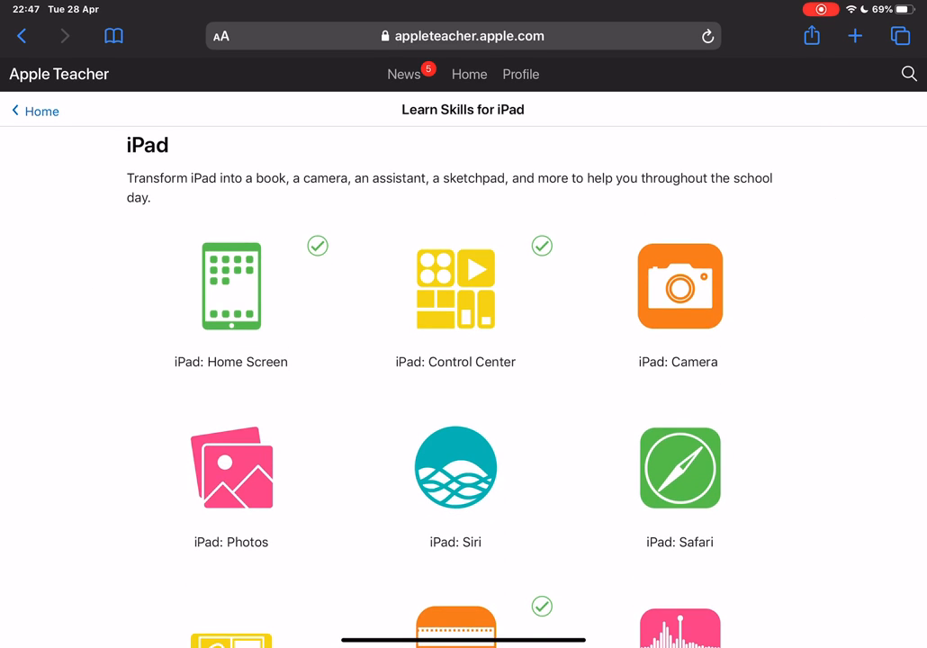
pyautogui.scroll(-3)
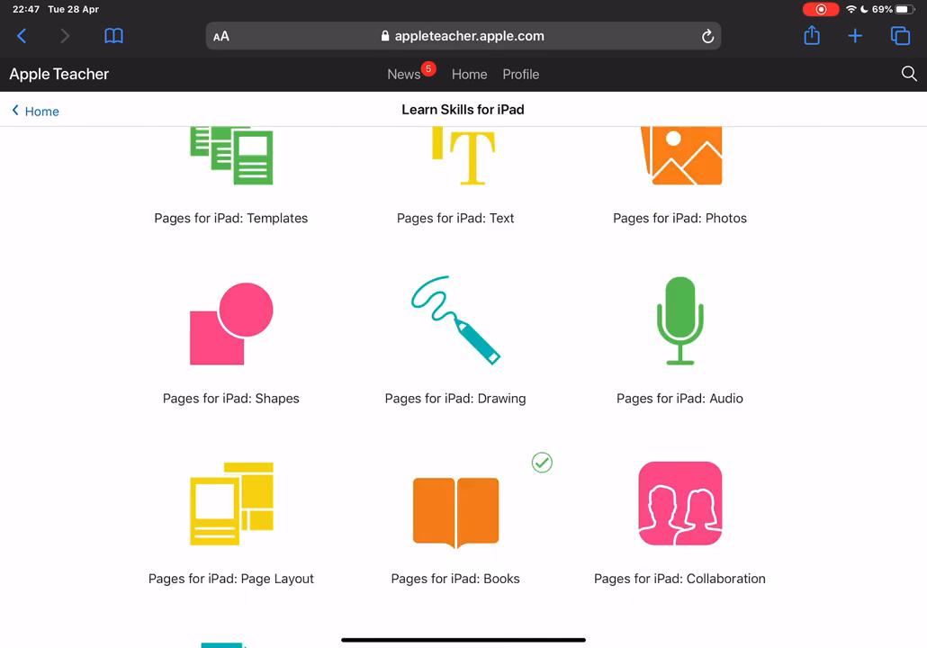
pyautogui.scroll(-3)
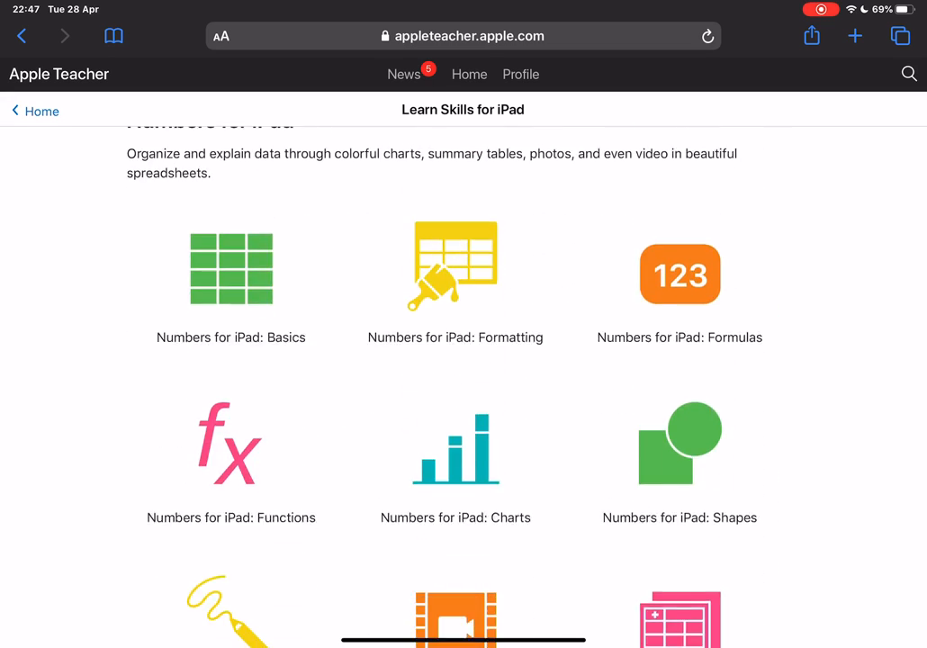
pyautogui.scroll(-3)
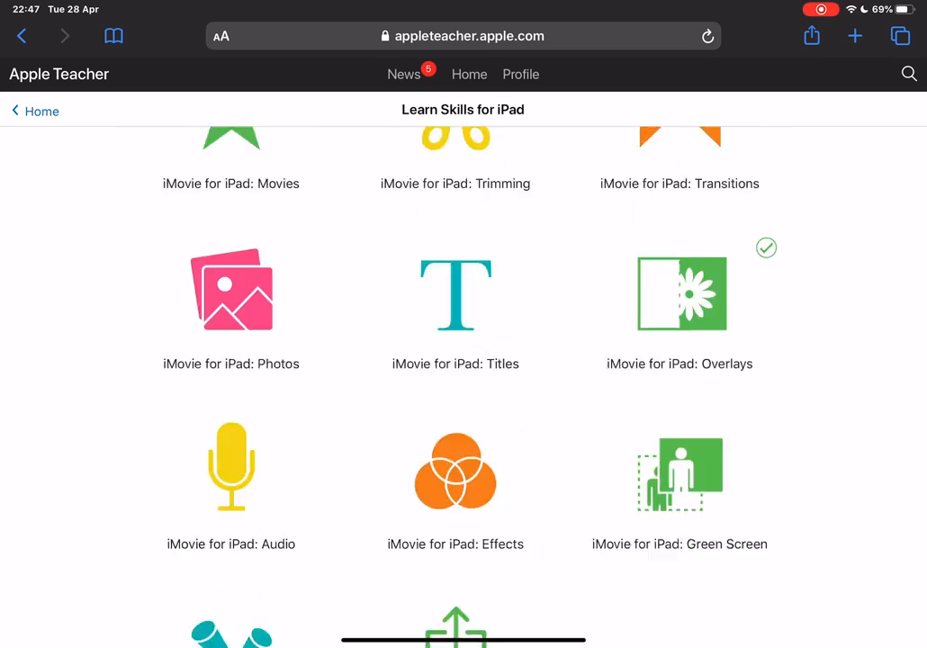
pyautogui.scroll(-3)
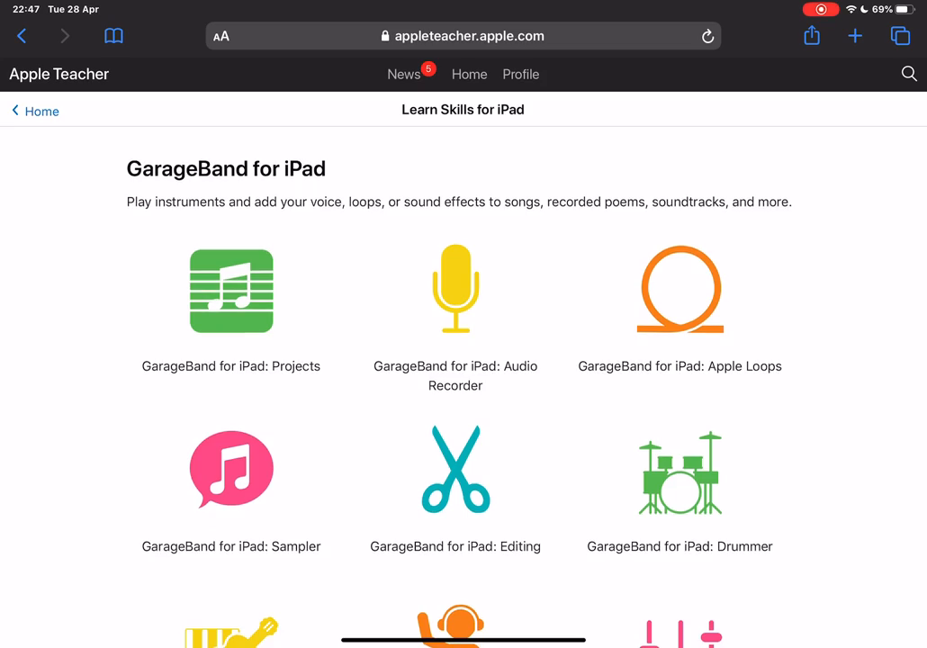
pyautogui.scroll(-3)
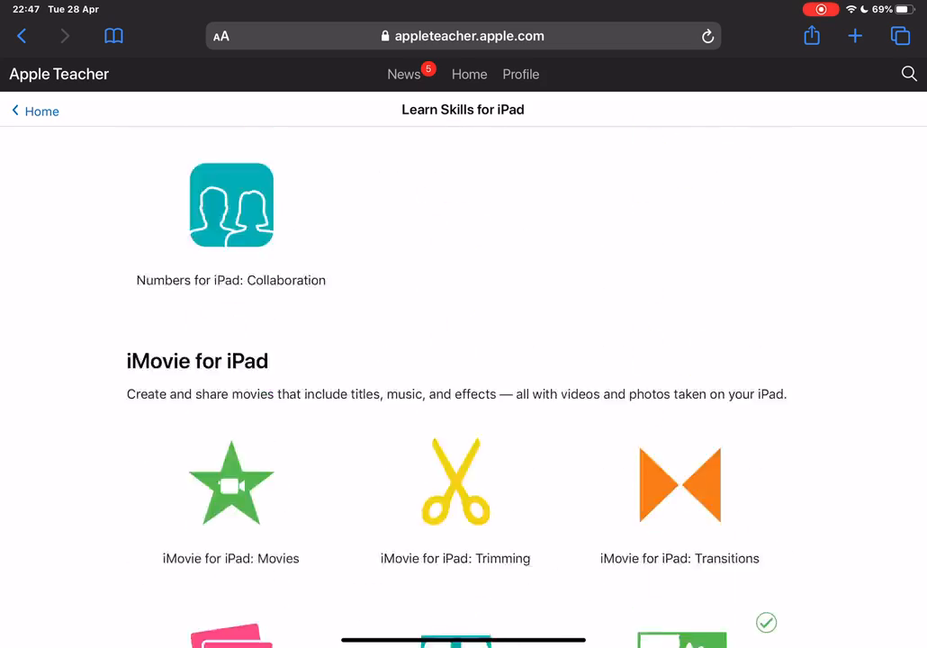
pyautogui.scroll(3)
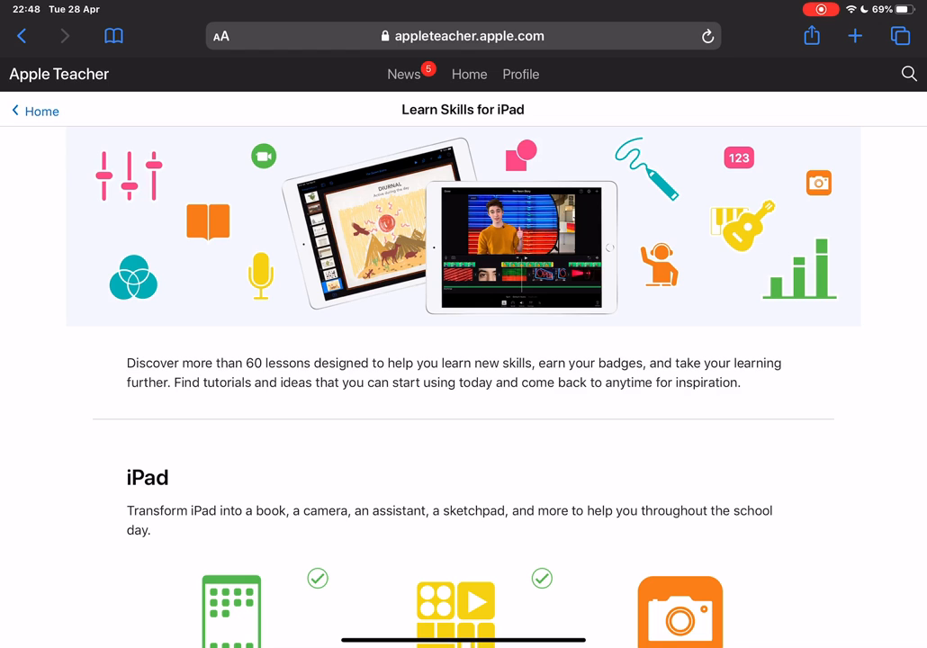
pyautogui.scroll(-3)
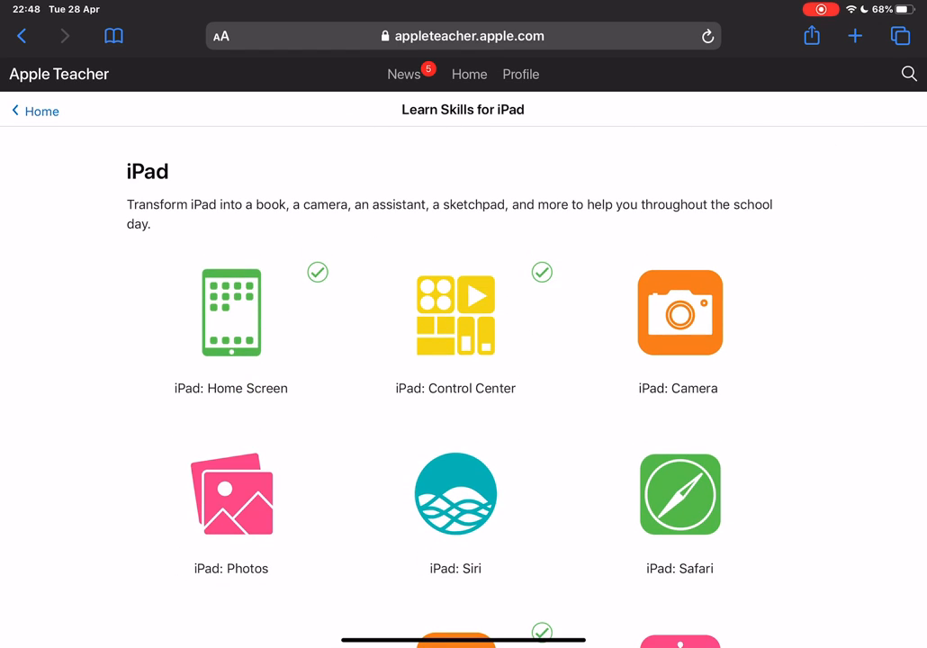
pyautogui.scroll(-3)
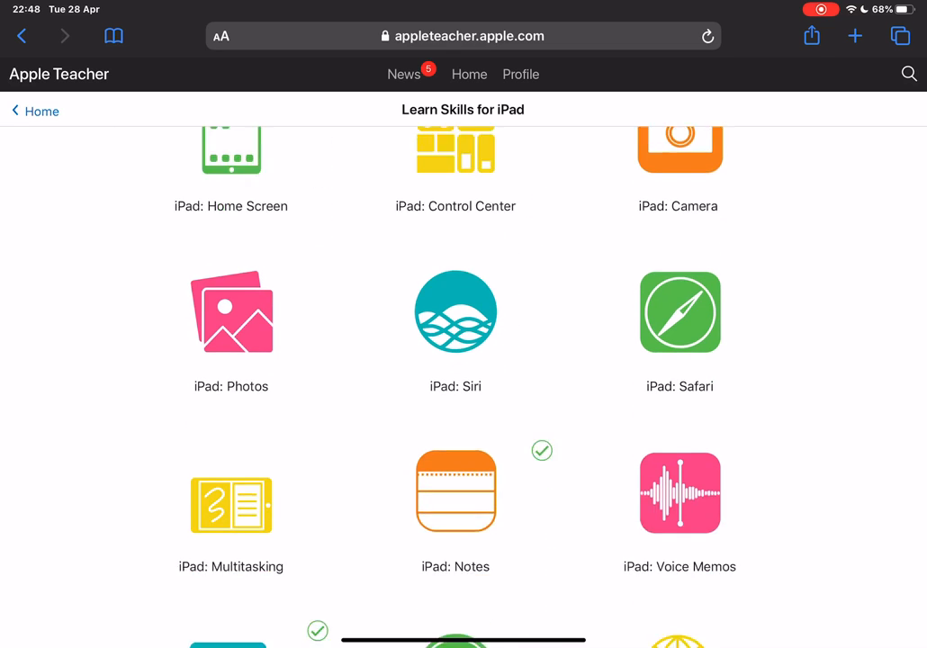
pyautogui.scroll(-3)
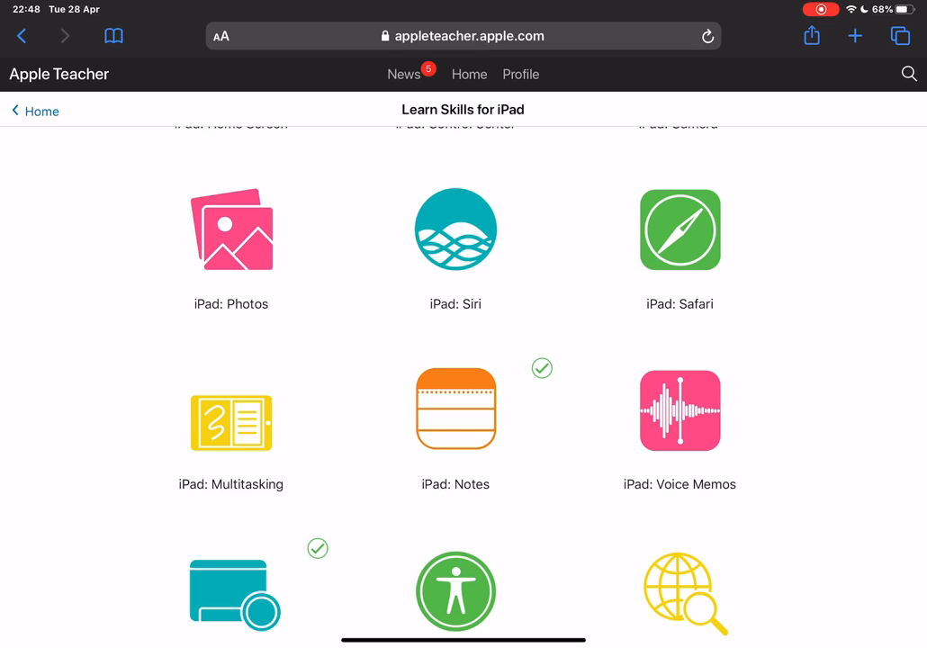
pyautogui.scroll(3)
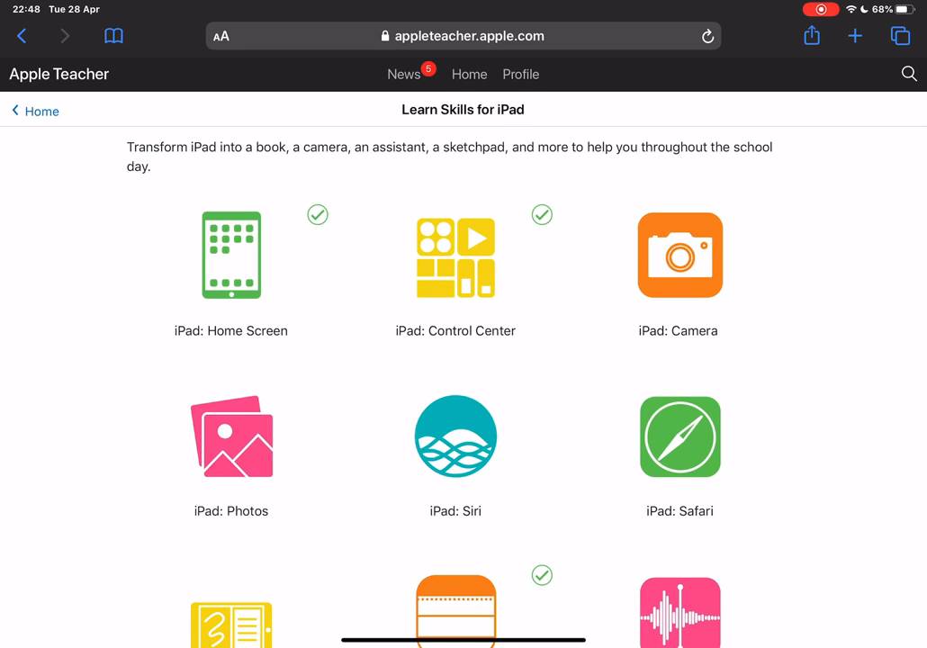
# Open the iPad Home Screen lesson and advance its slideshow to the next step
pyautogui.click(231, 255)
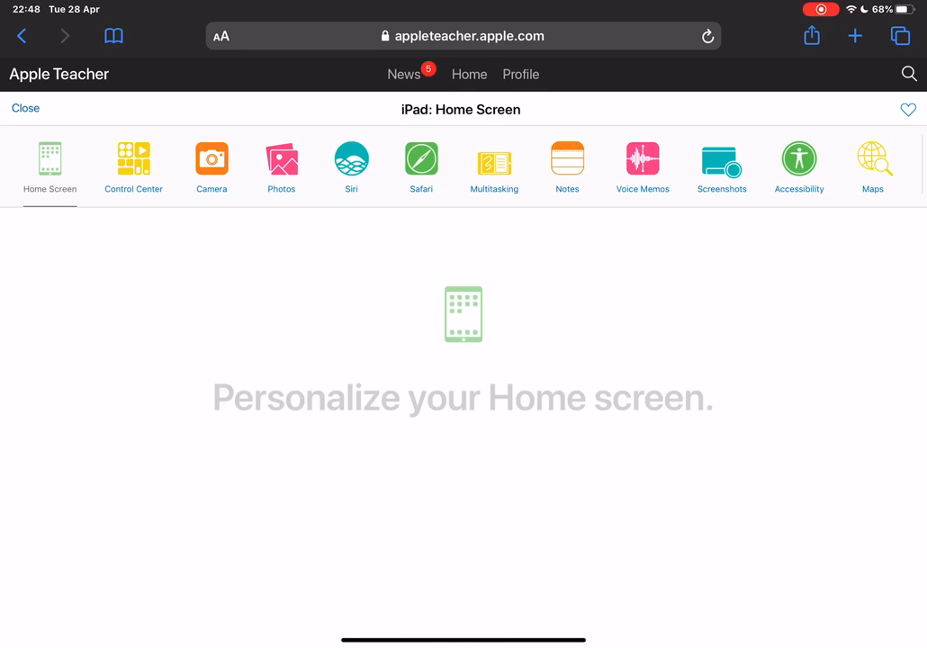
pyautogui.scroll(-3)
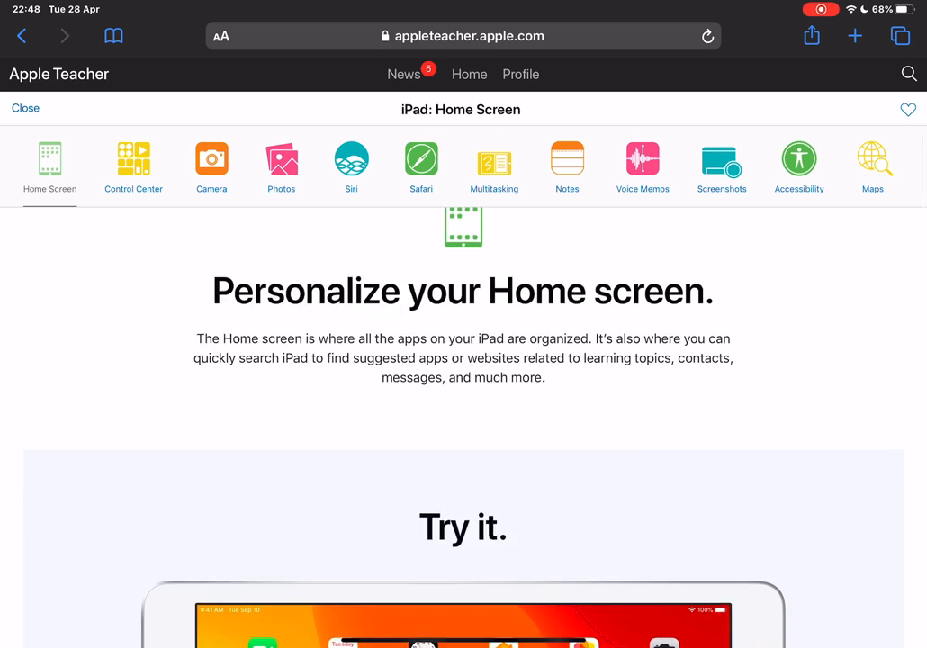
pyautogui.scroll(-3)
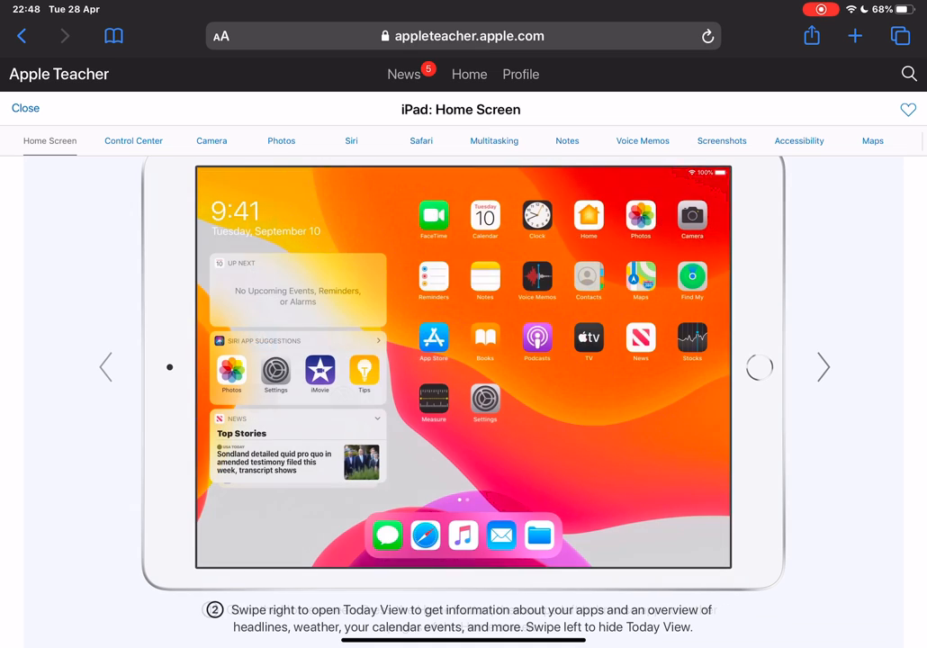
pyautogui.click(822, 366)
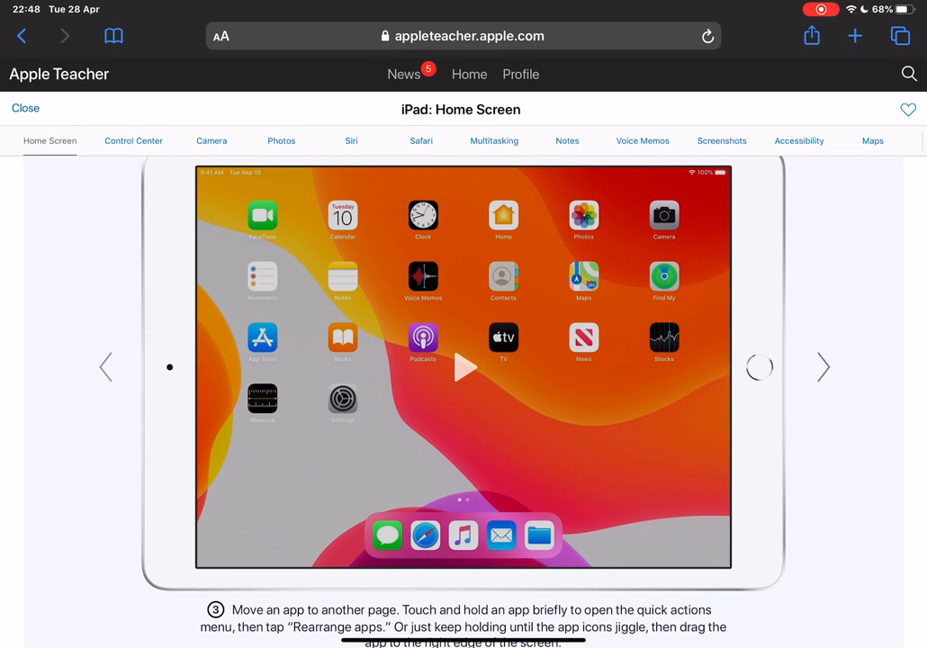
# Scroll through the rest of the Home Screen lesson and back up
pyautogui.scroll(-3)
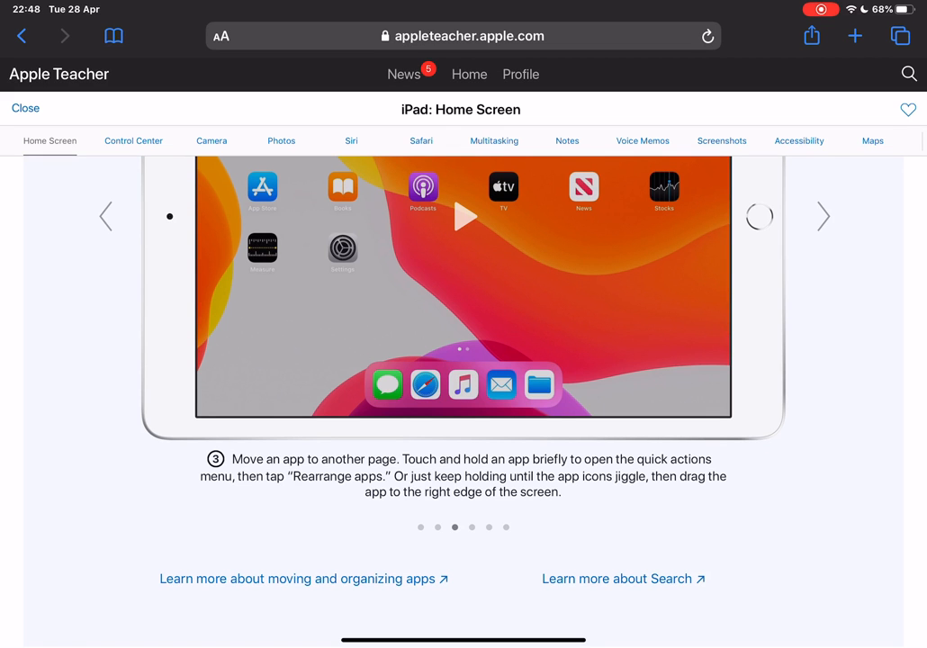
pyautogui.scroll(-3)
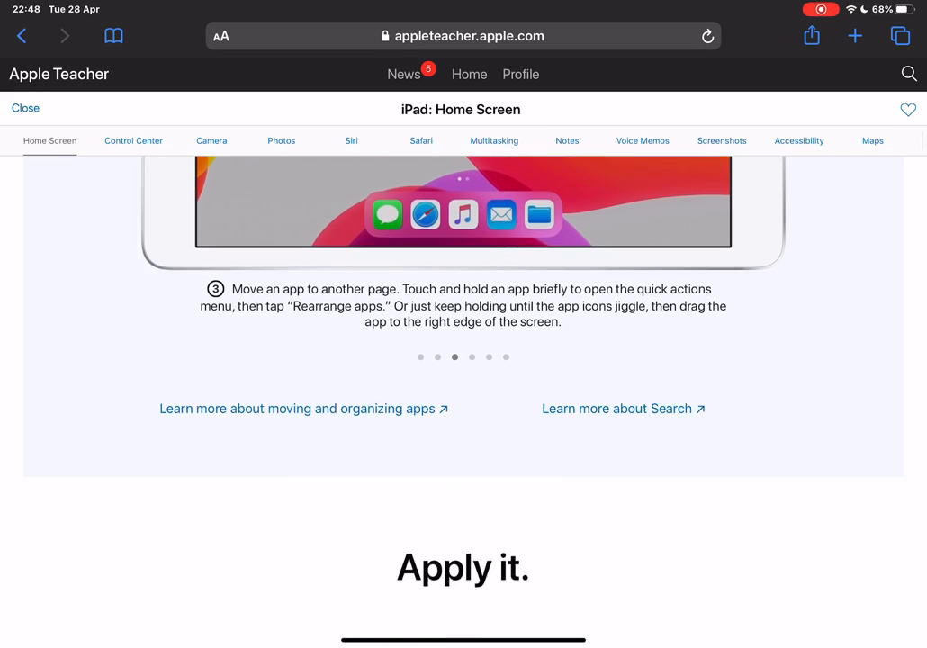
pyautogui.scroll(-3)
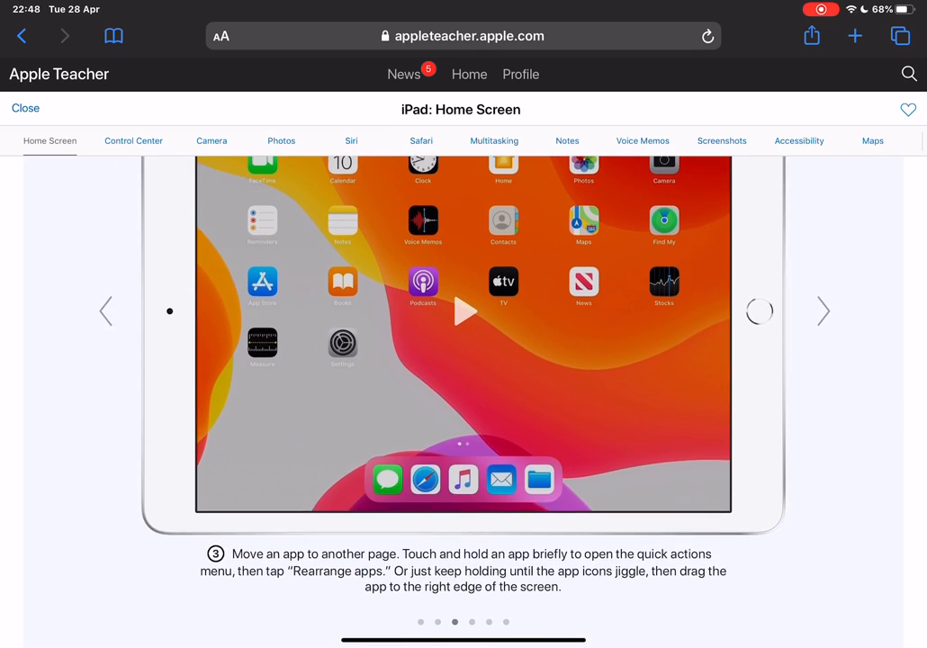
pyautogui.scroll(3)
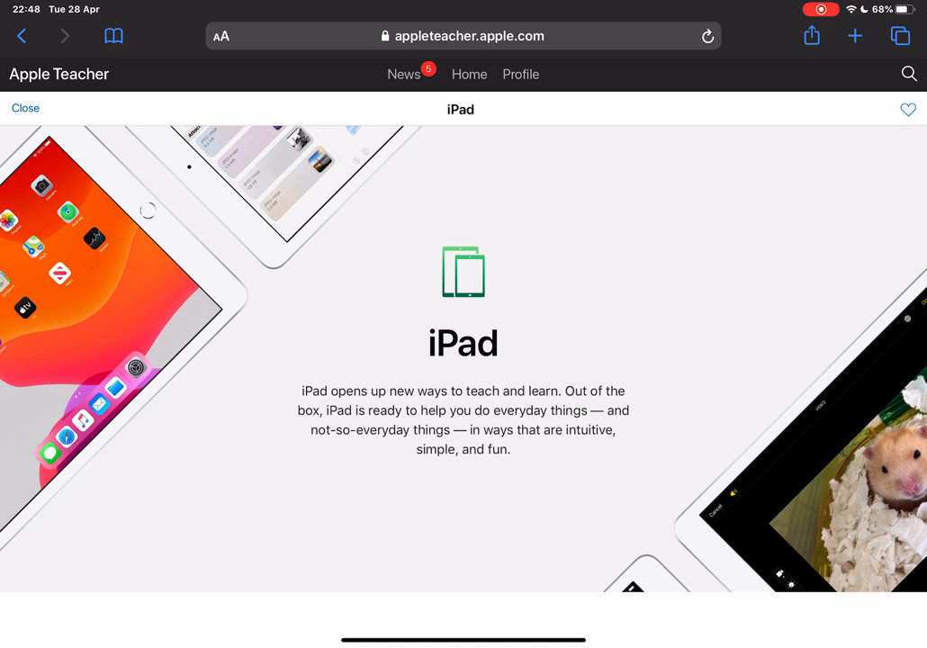
# Check the iPad congratulations message showing 5 of 5 correct, then go to Profile
pyautogui.scroll(-3)
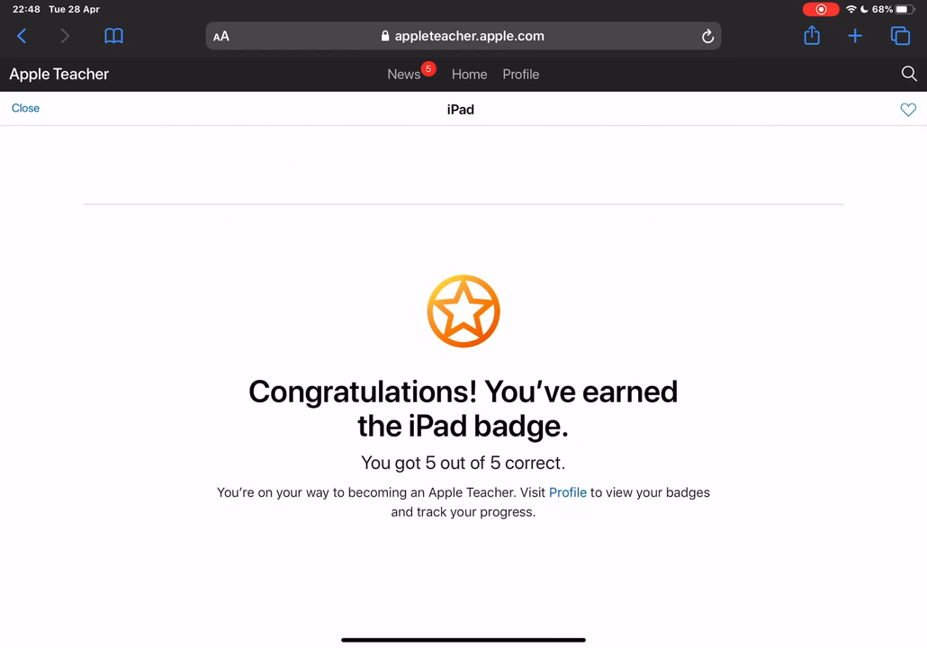
pyautogui.scroll(-3)
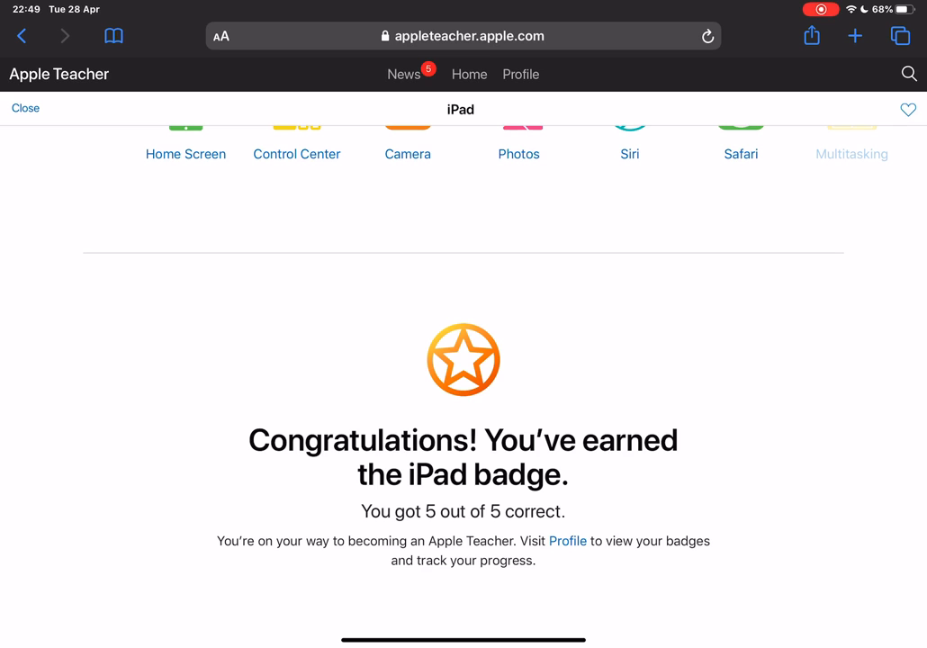
pyautogui.scroll(3)
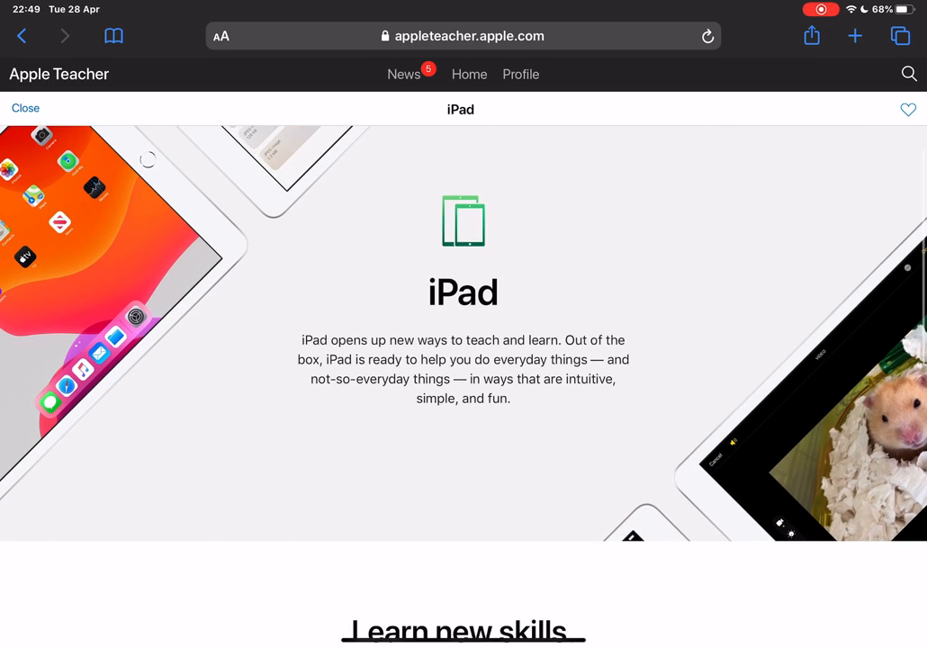
pyautogui.click(520, 74)
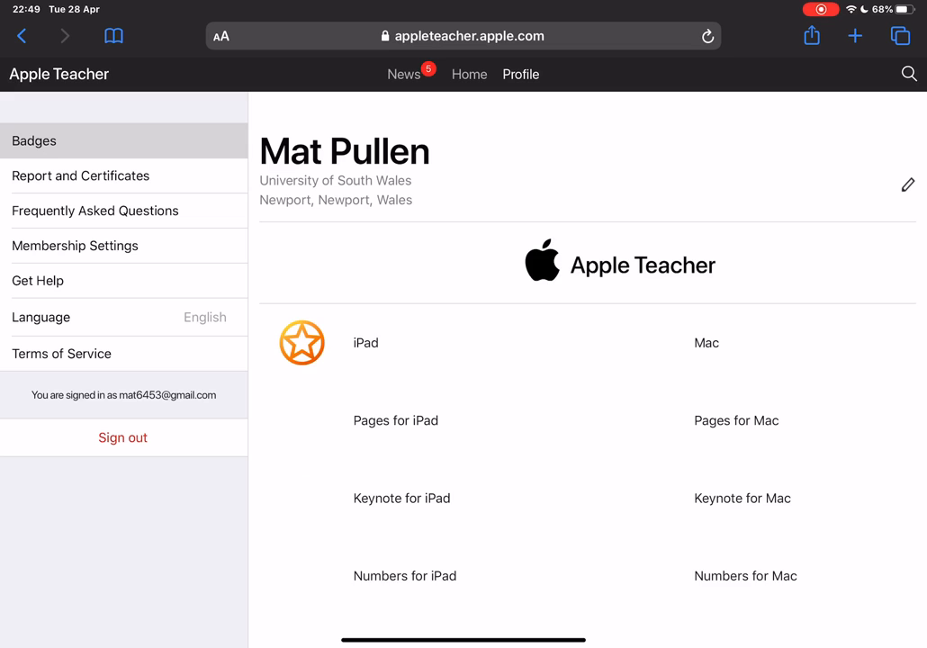
# Scan the badges, then view Report and Certificates down to the Download PDF links
pyautogui.scroll(-3)
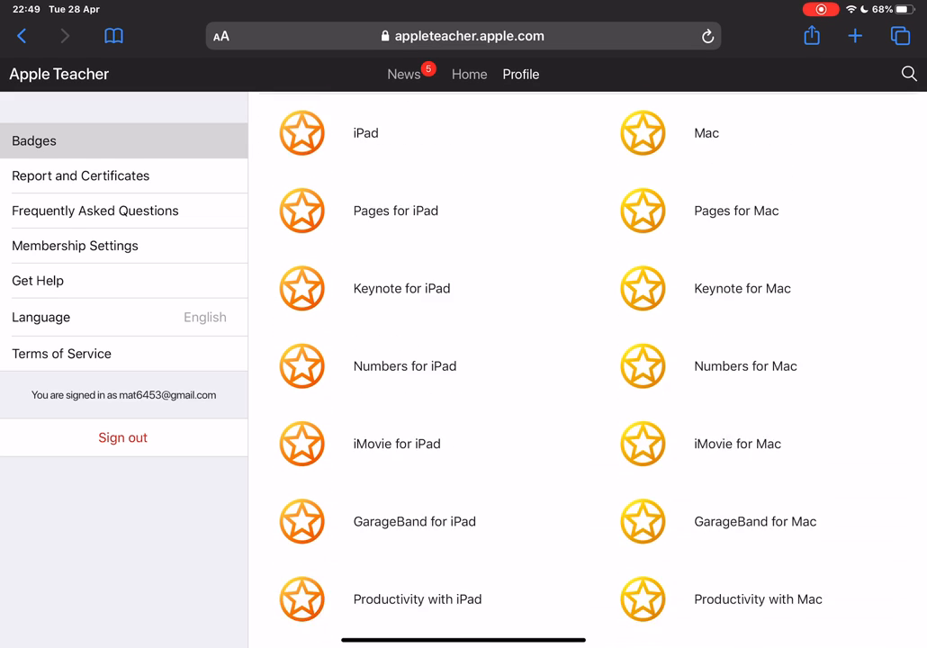
pyautogui.click(81, 175)
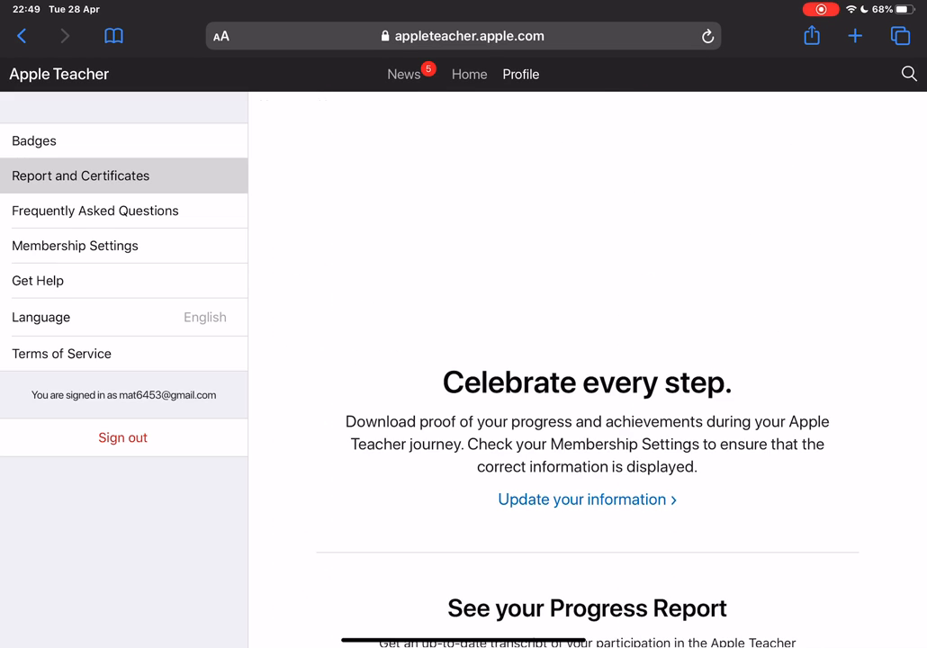
pyautogui.scroll(-3)
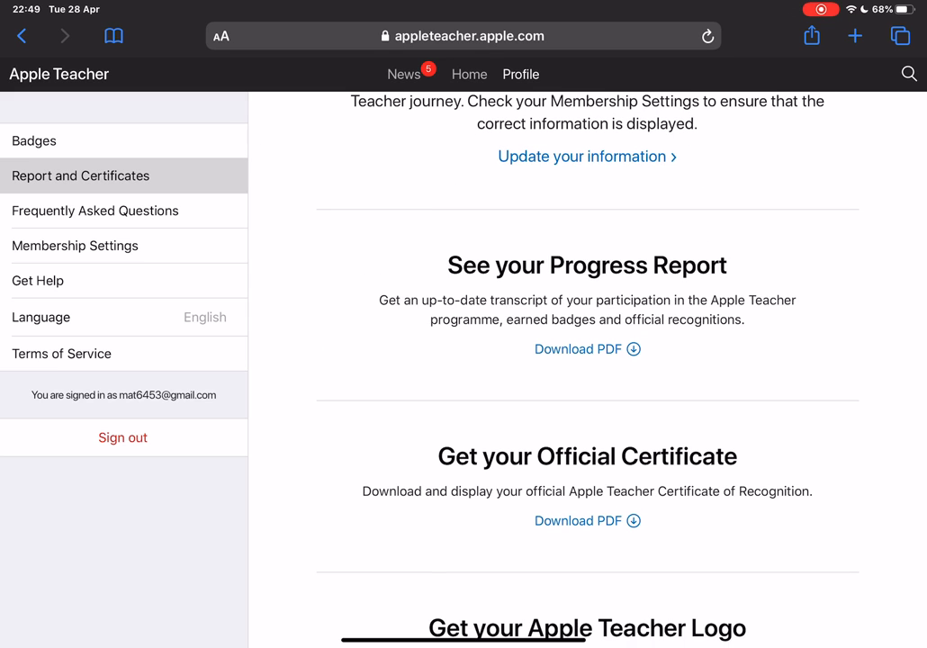
pyautogui.scroll(-3)
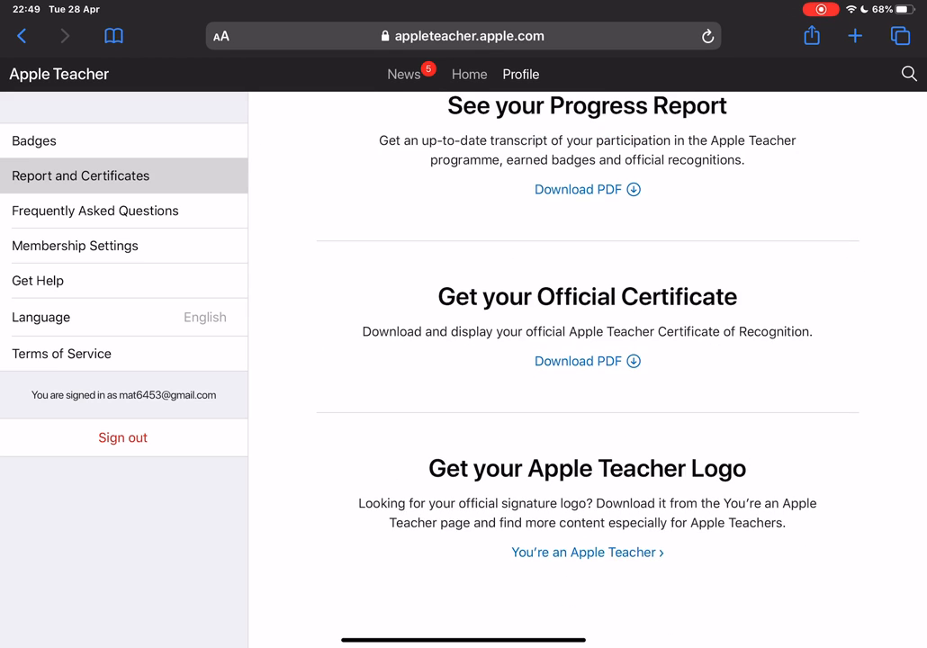